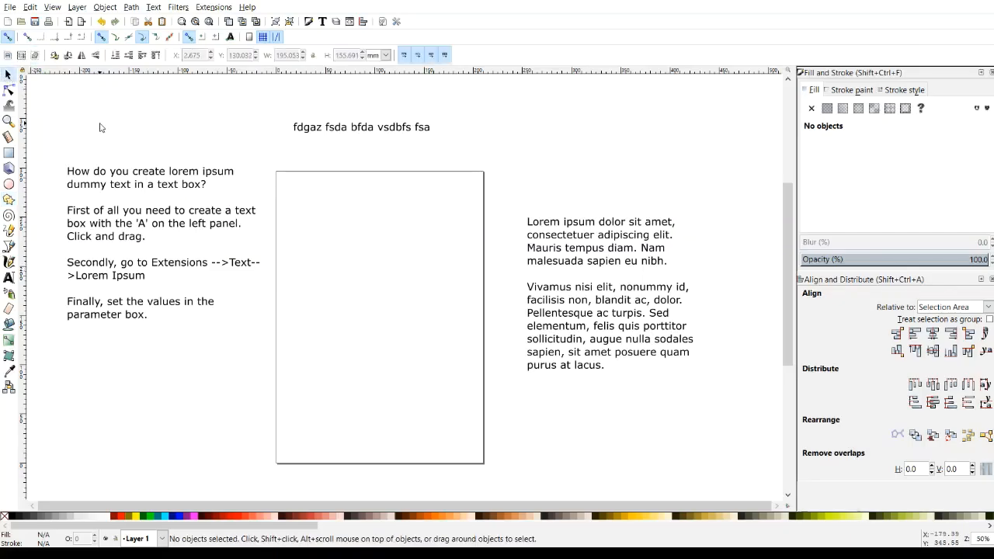
pyautogui.moveTo(606, 252)
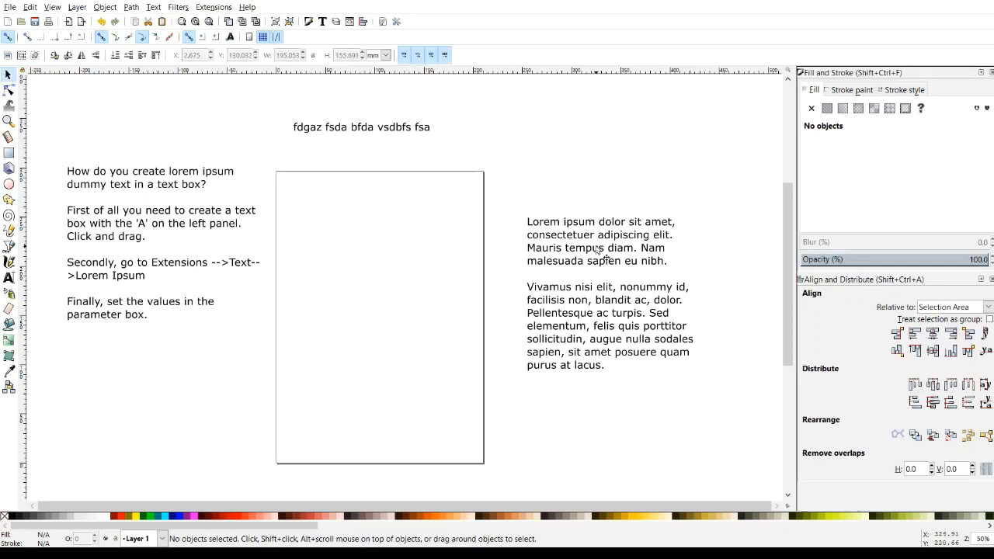
# Type a test line 'vfsa' under the top text after selecting the lorem ipsum block.
pyautogui.click(606, 292)
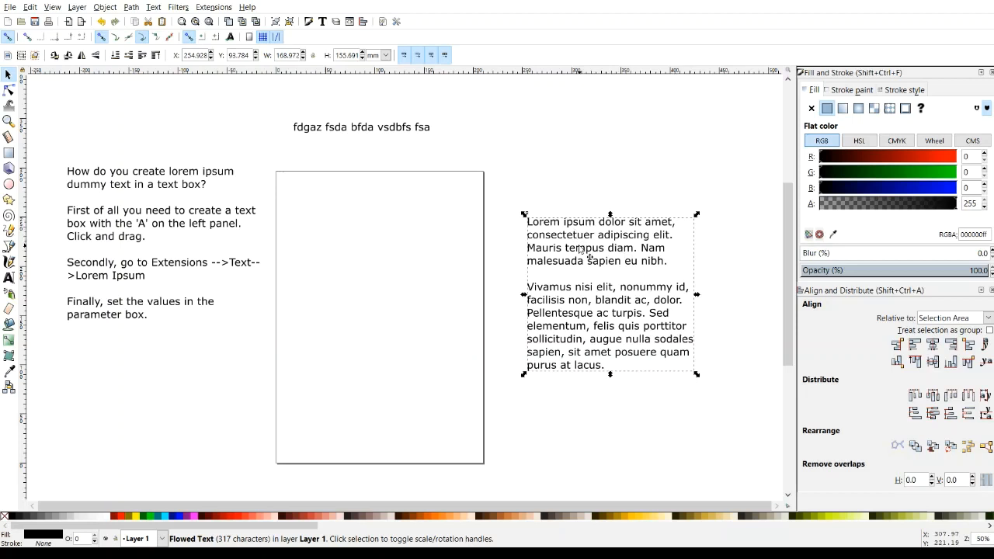
pyautogui.moveTo(537, 179)
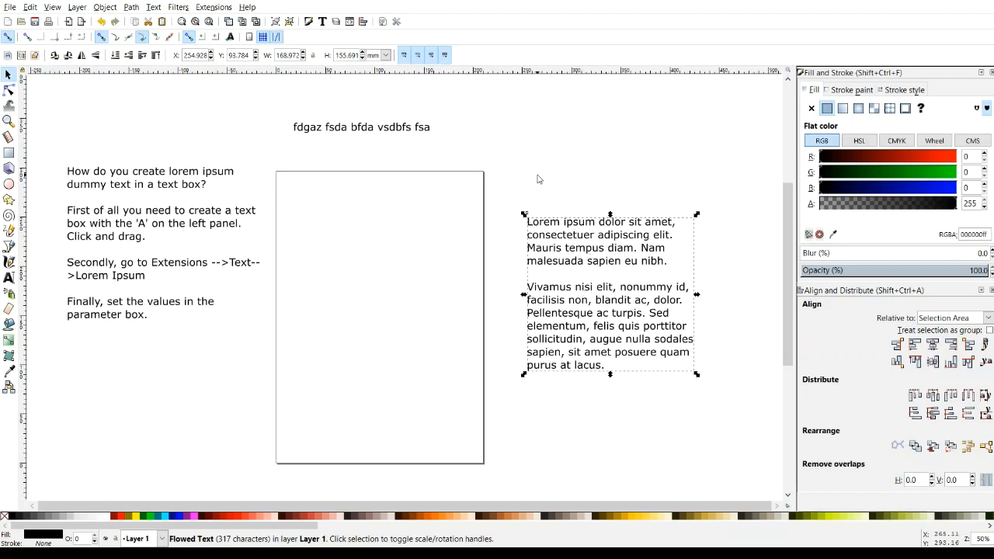
pyautogui.moveTo(536, 215)
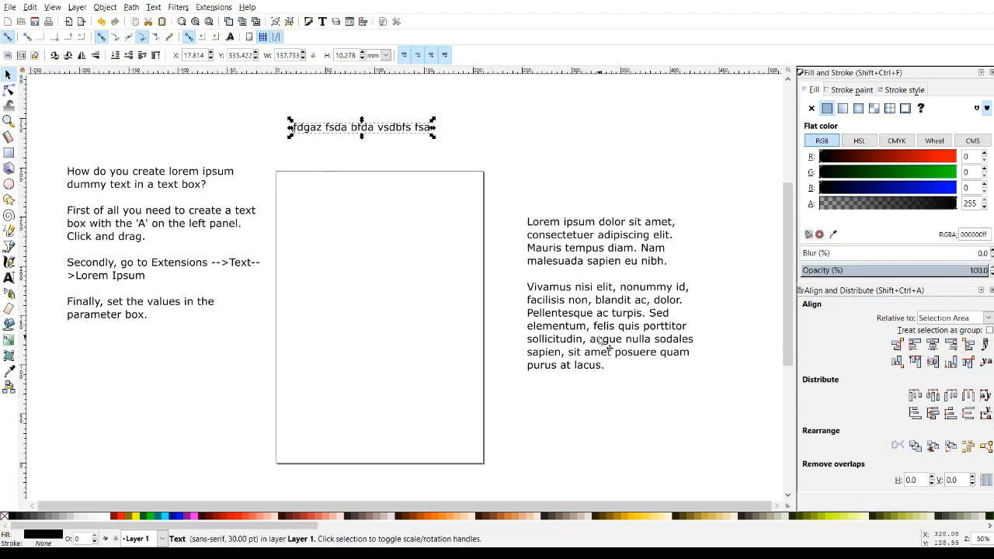
pyautogui.moveTo(668, 233)
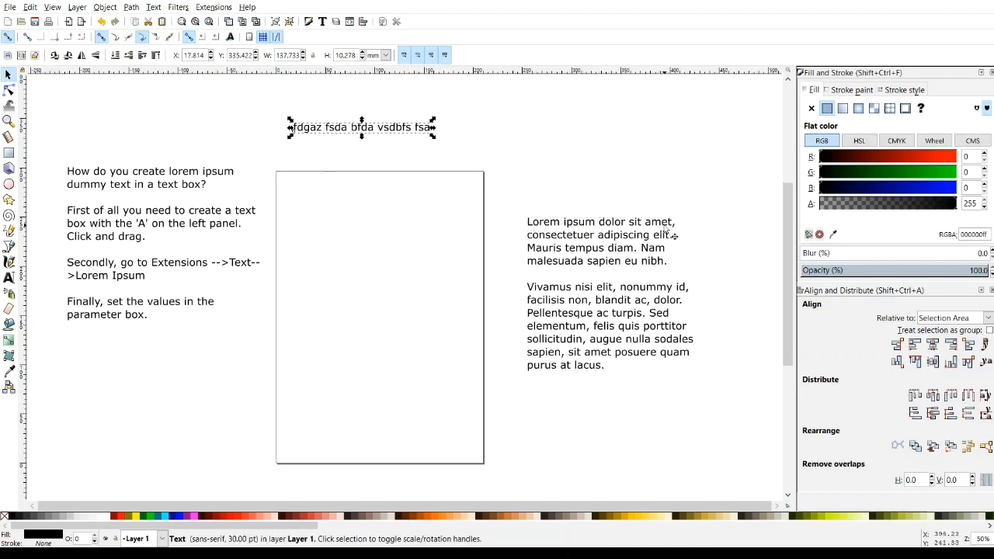
pyautogui.moveTo(659, 216)
pyautogui.write('fdbfdz bgdaz')
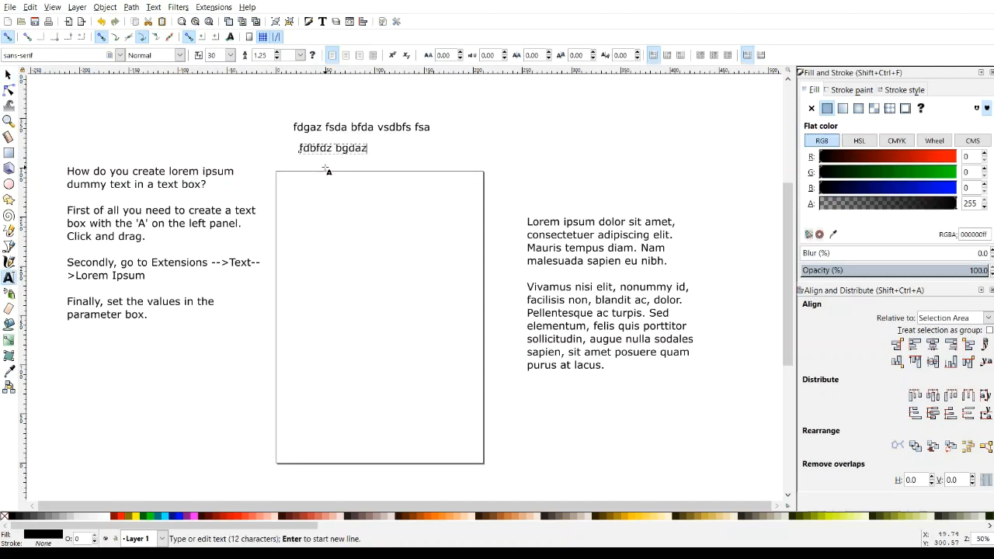
pyautogui.write('vfsa')
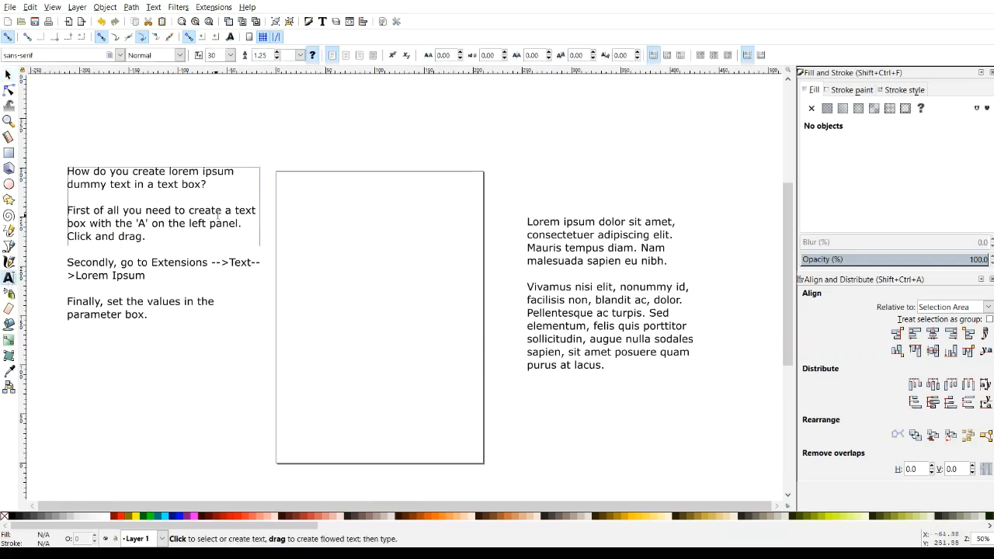
# Drag out a flowed text frame that fills the page rectangle.
pyautogui.moveTo(281, 183); pyautogui.dragTo(416, 200)
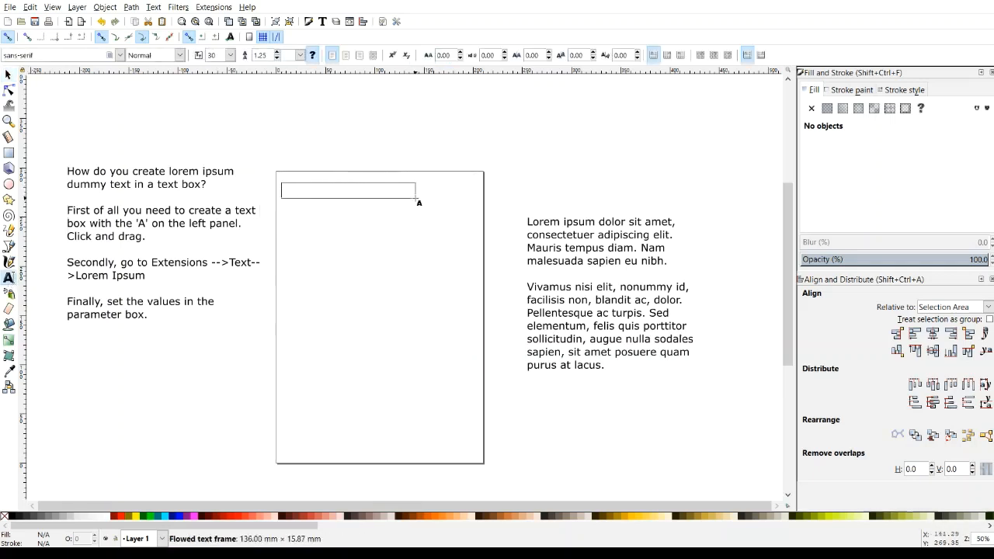
pyautogui.moveTo(416, 199); pyautogui.dragTo(480, 457)
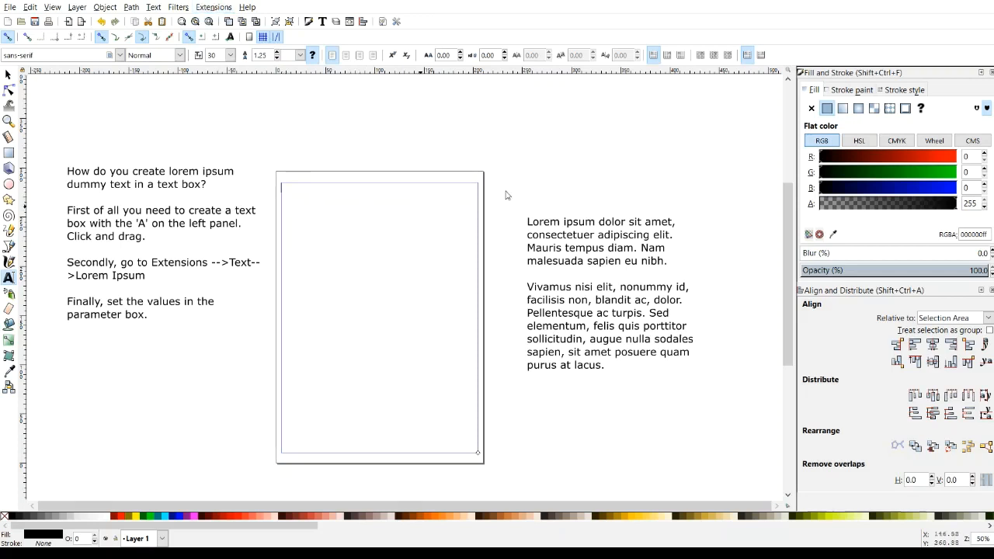
pyautogui.moveTo(582, 208)
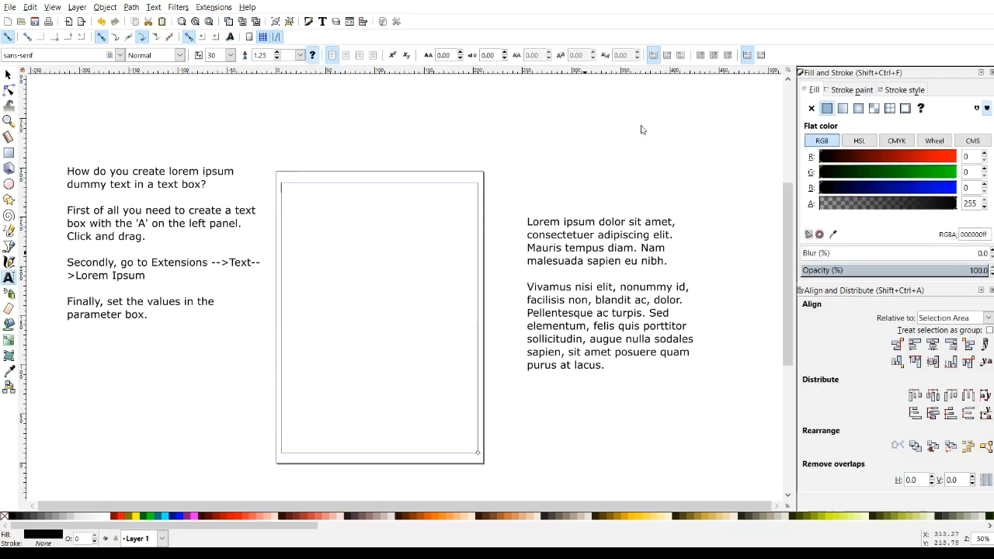
pyautogui.moveTo(758, 131)
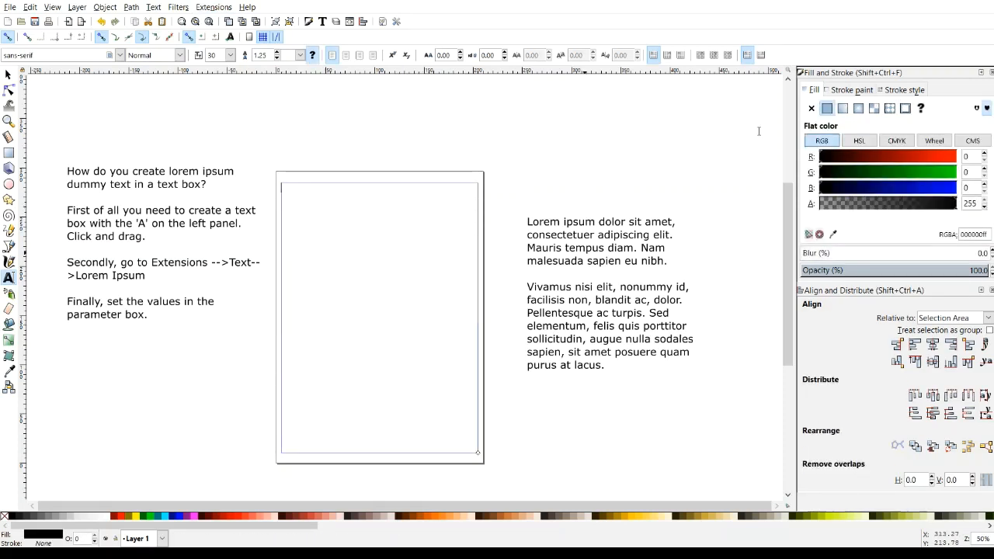
pyautogui.moveTo(749, 169)
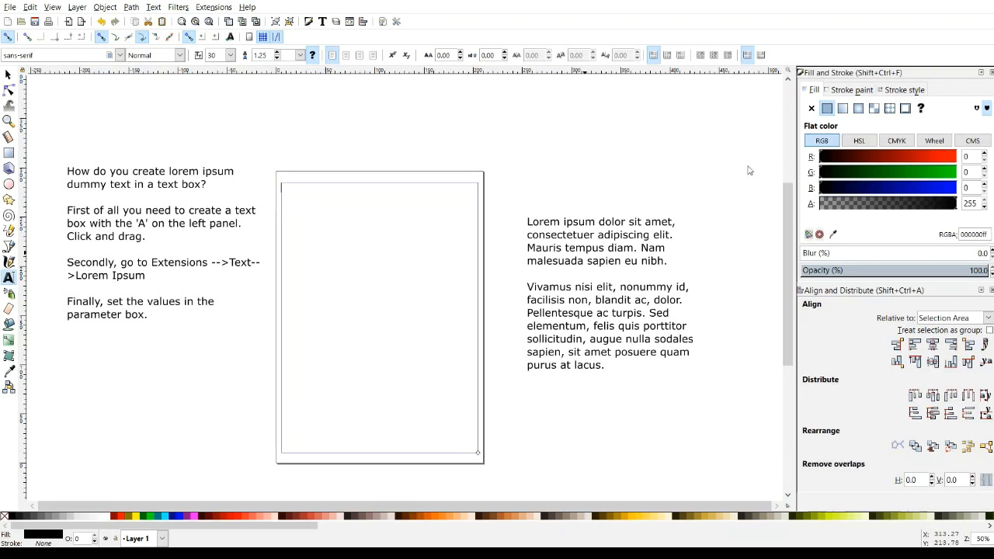
pyautogui.moveTo(612, 142)
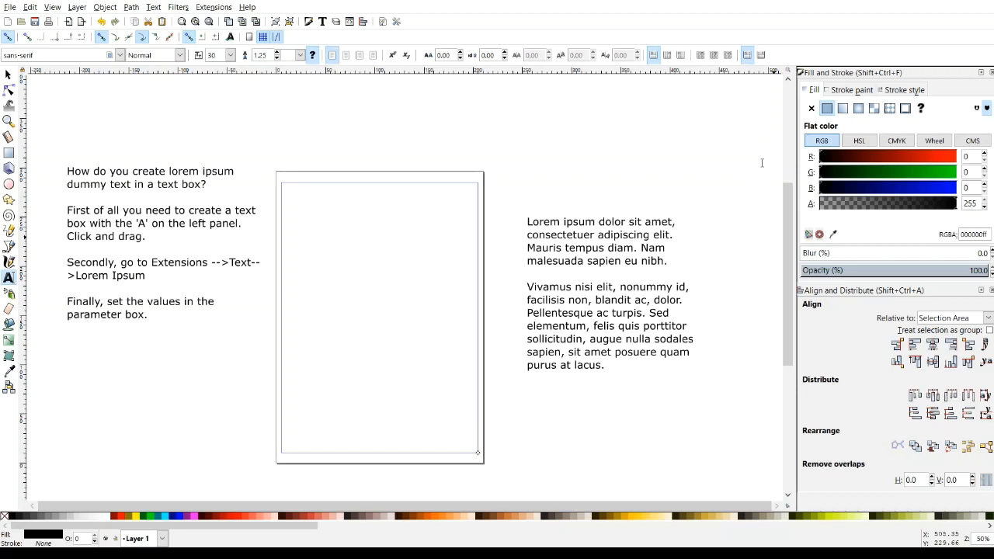
pyautogui.moveTo(636, 156)
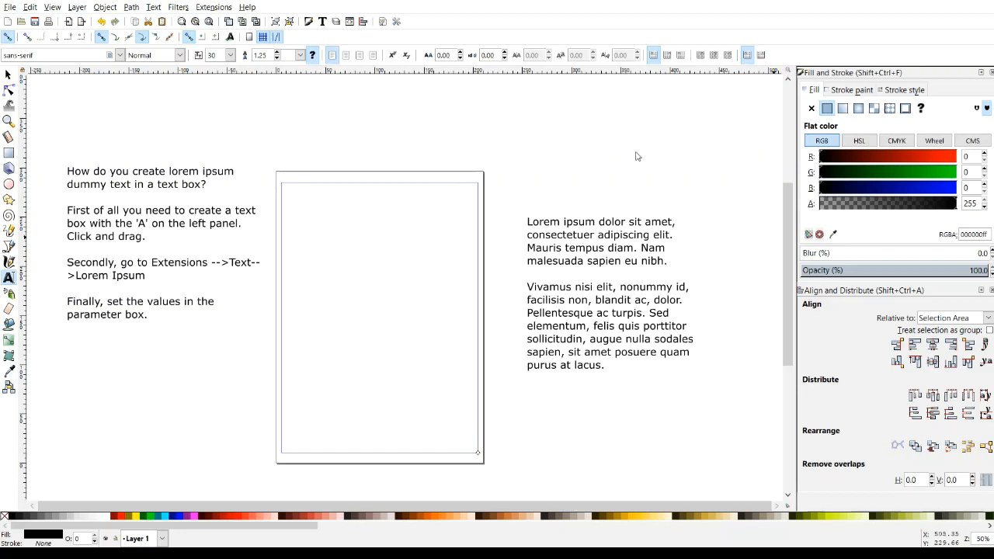
pyautogui.moveTo(763, 158)
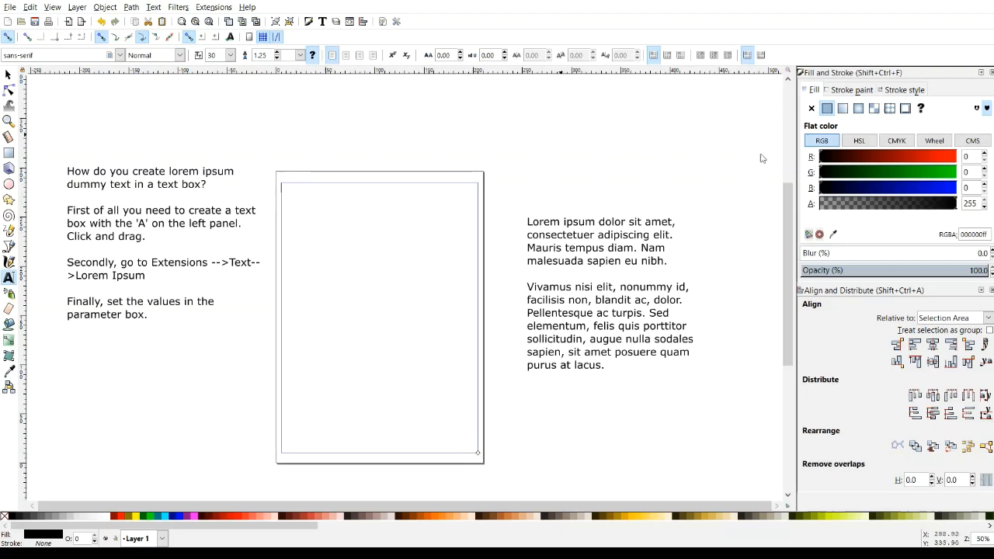
pyautogui.moveTo(755, 146)
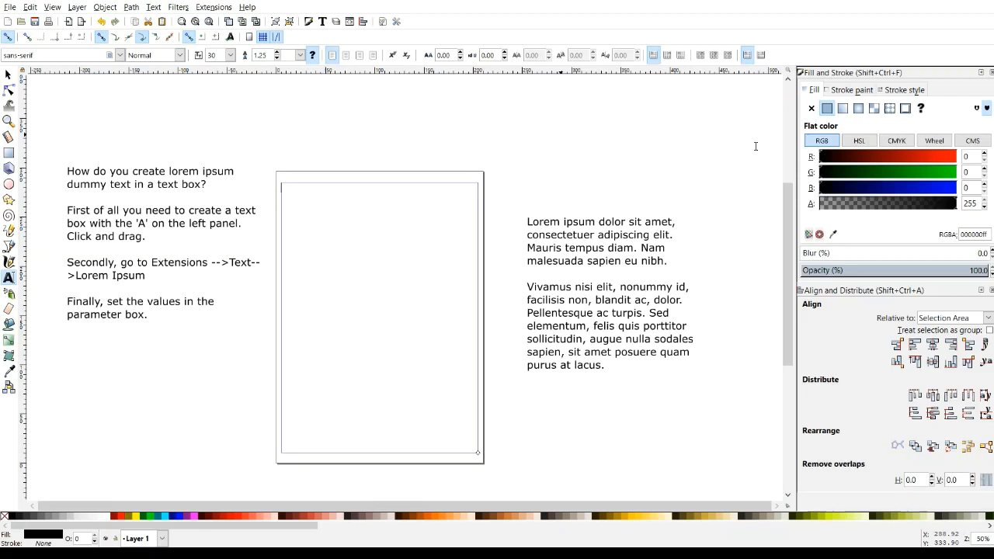
pyautogui.moveTo(761, 160)
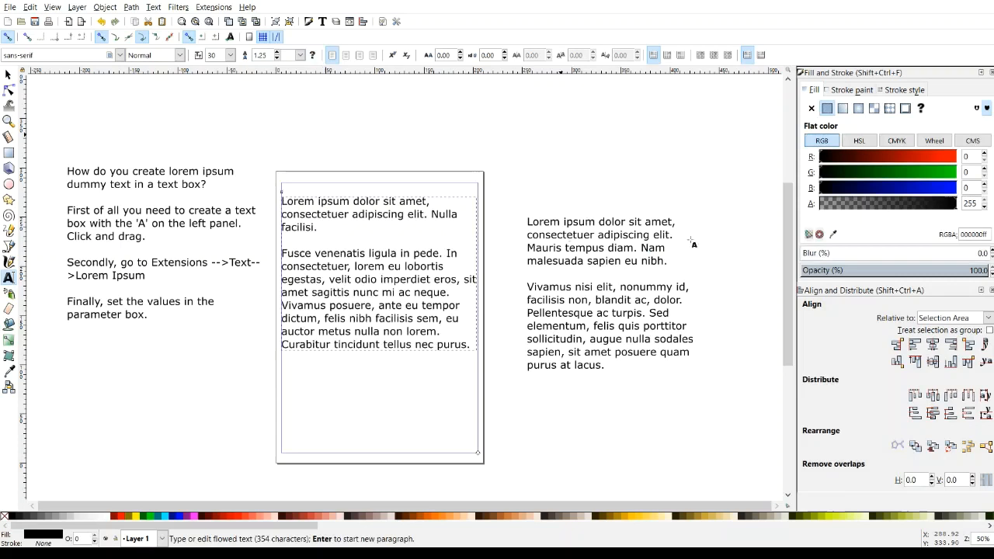
pyautogui.moveTo(753, 222)
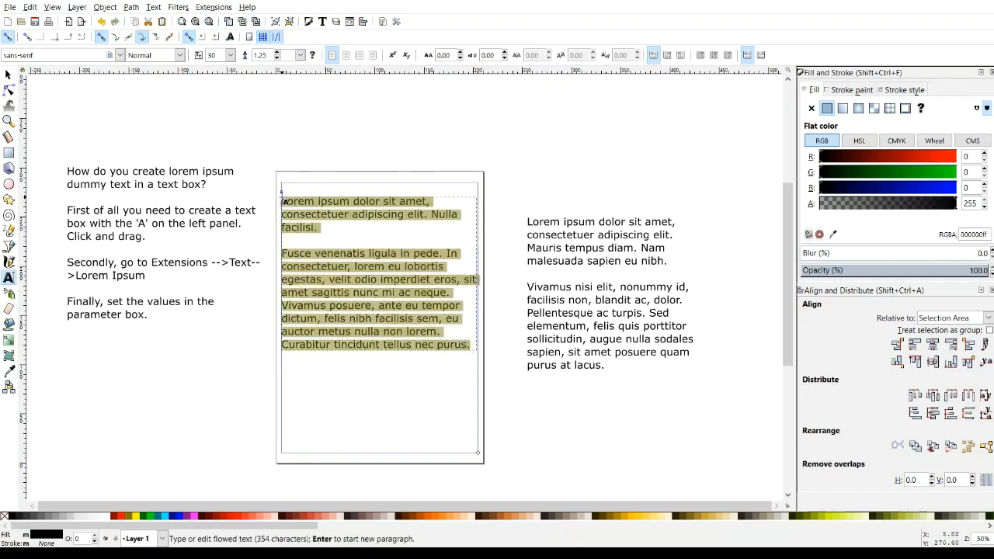
pyautogui.moveTo(109, 170)
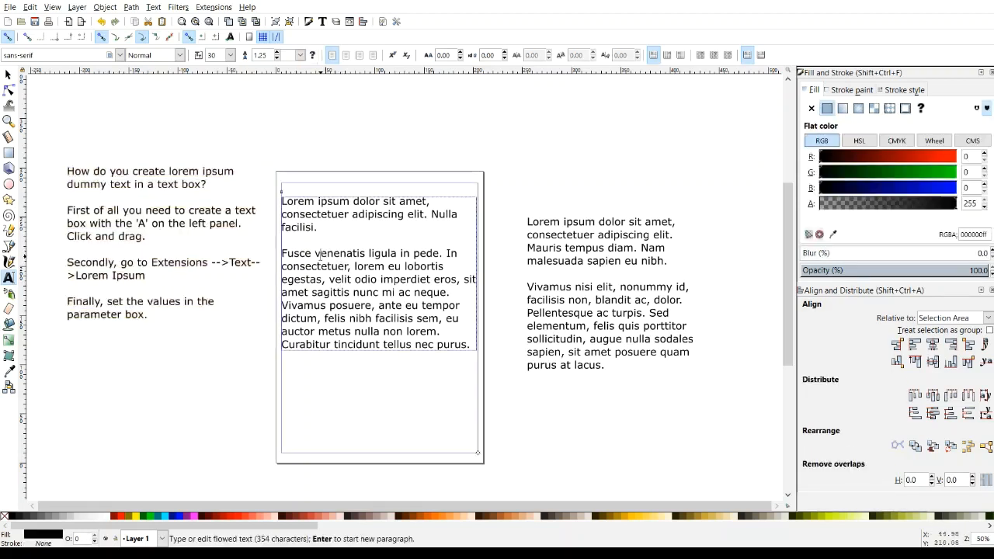
# Replace the frame's lorem ipsum with the pasted instruction paragraphs.
pyautogui.tripleClick(364, 253)
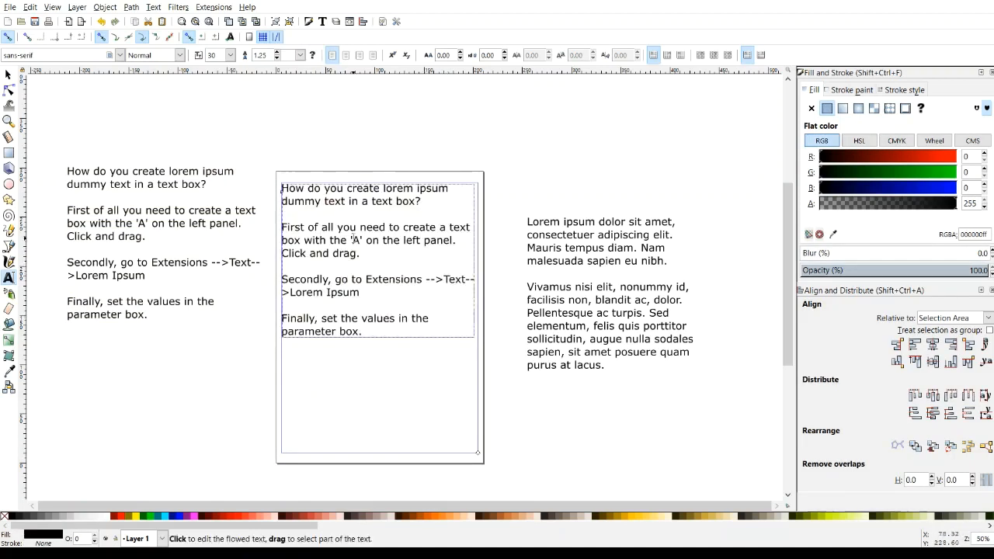
pyautogui.click(334, 188)
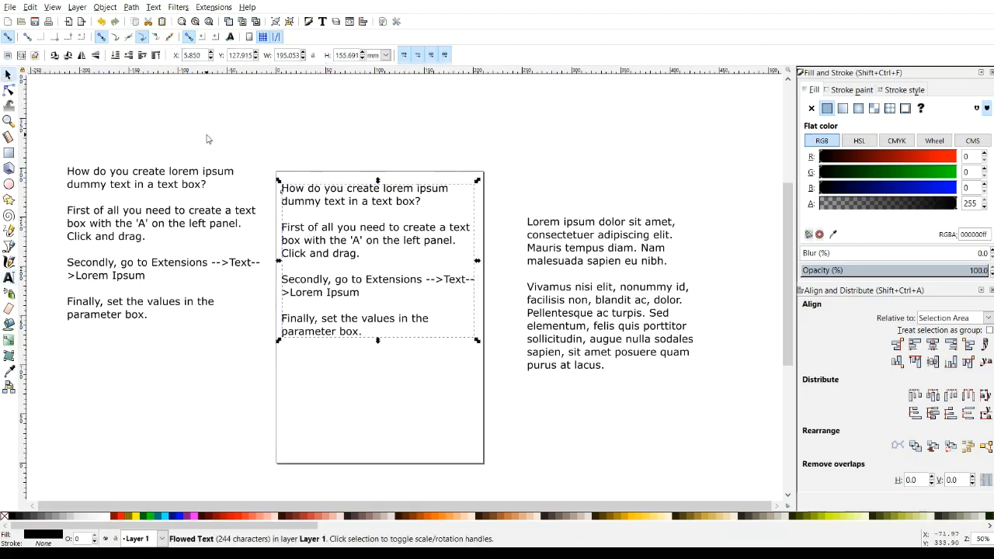
pyautogui.moveTo(239, 118)
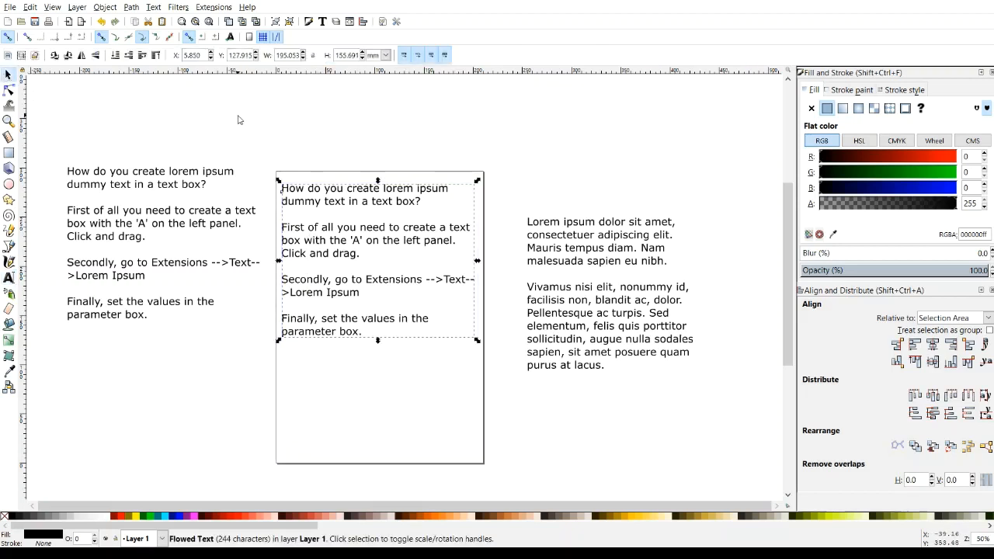